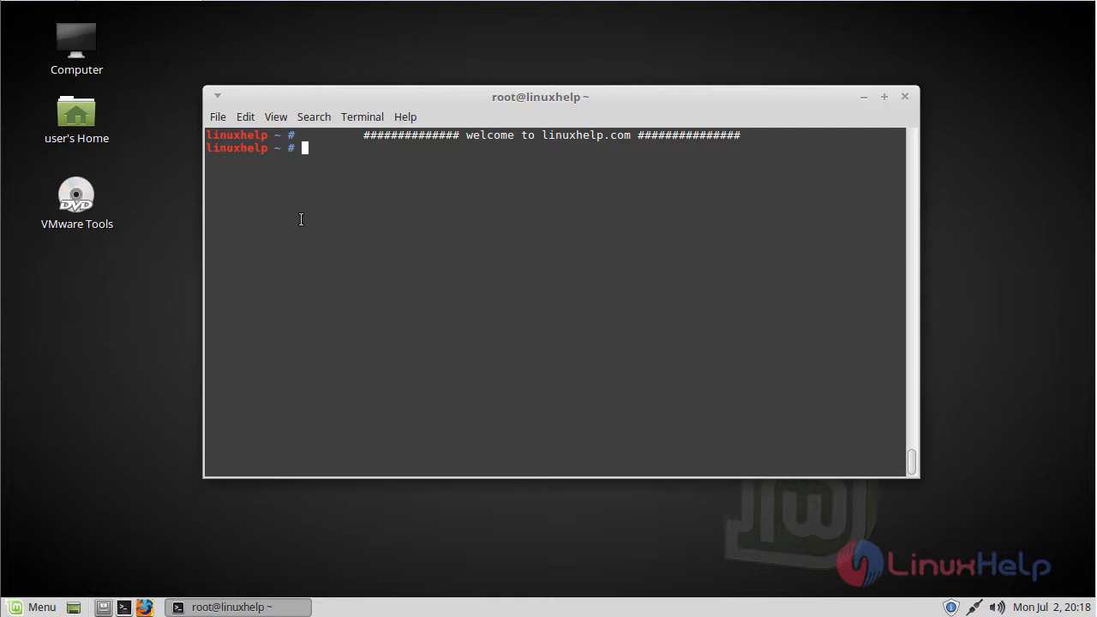
mouse_move(359, 227)
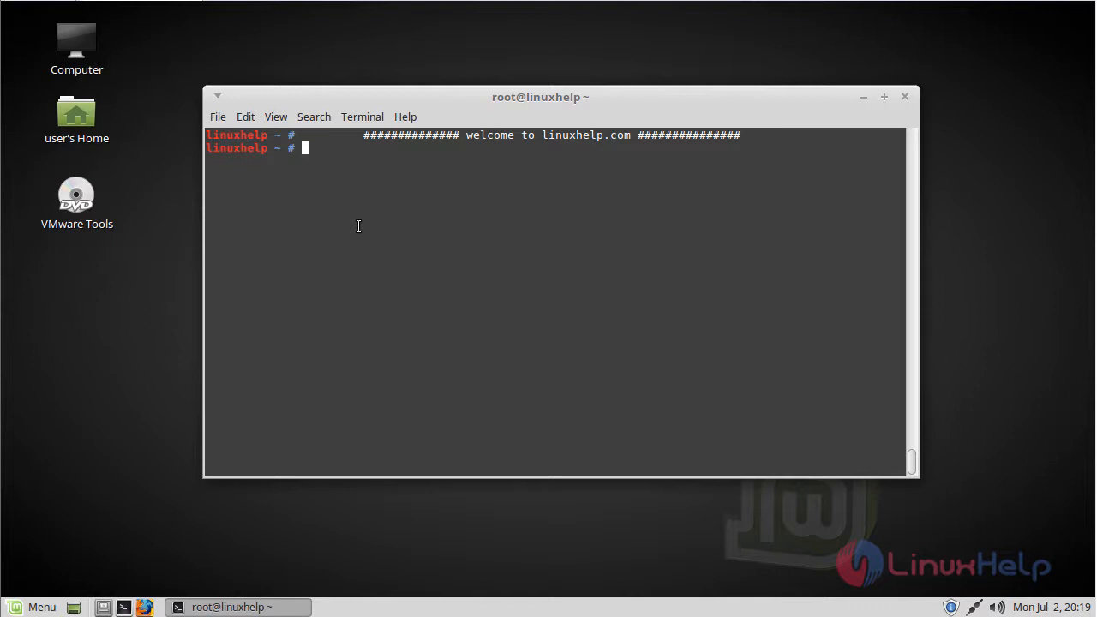
Add the ppa:openscad/releases repository with add-apt-repository -y, despite the key retrieval errors.
type("add-apt-repository -y ppa:openscad/releases")
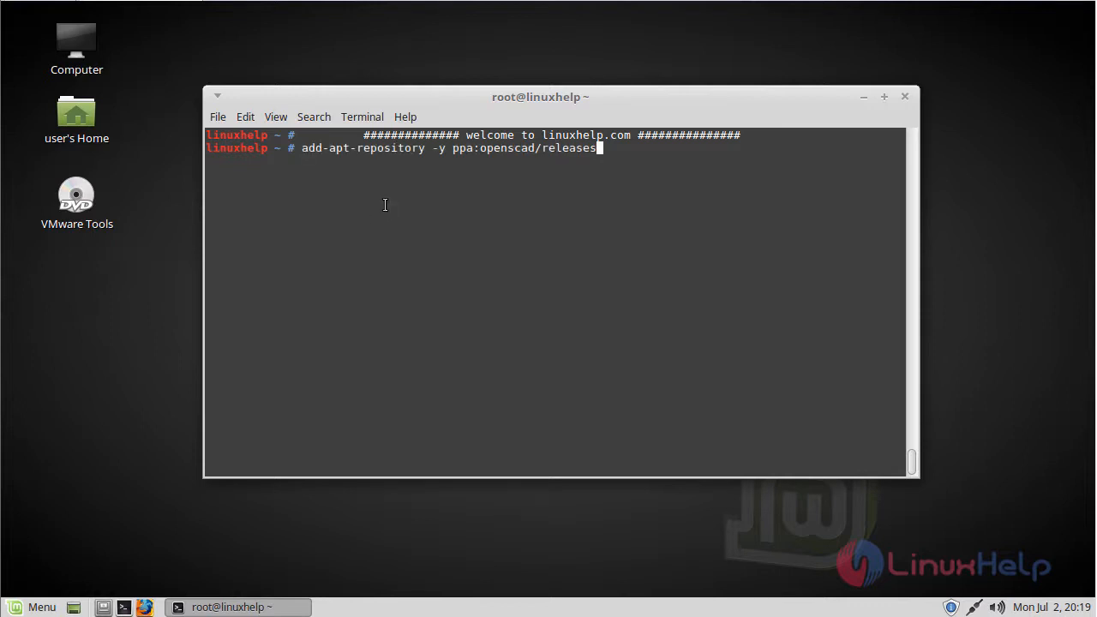
key("Return")
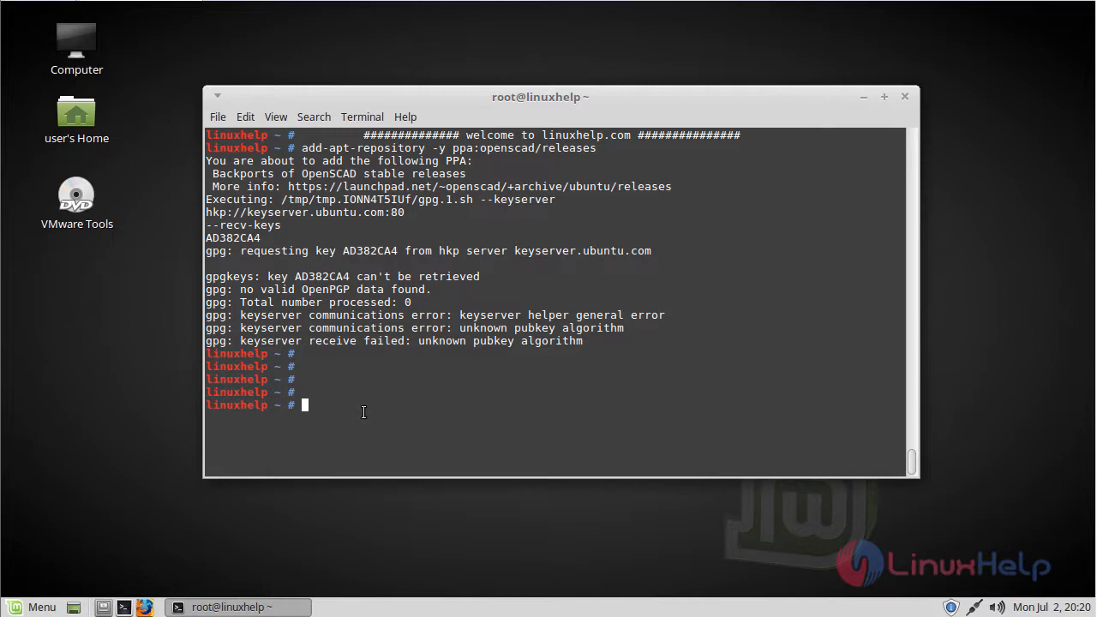
type("apt-get")
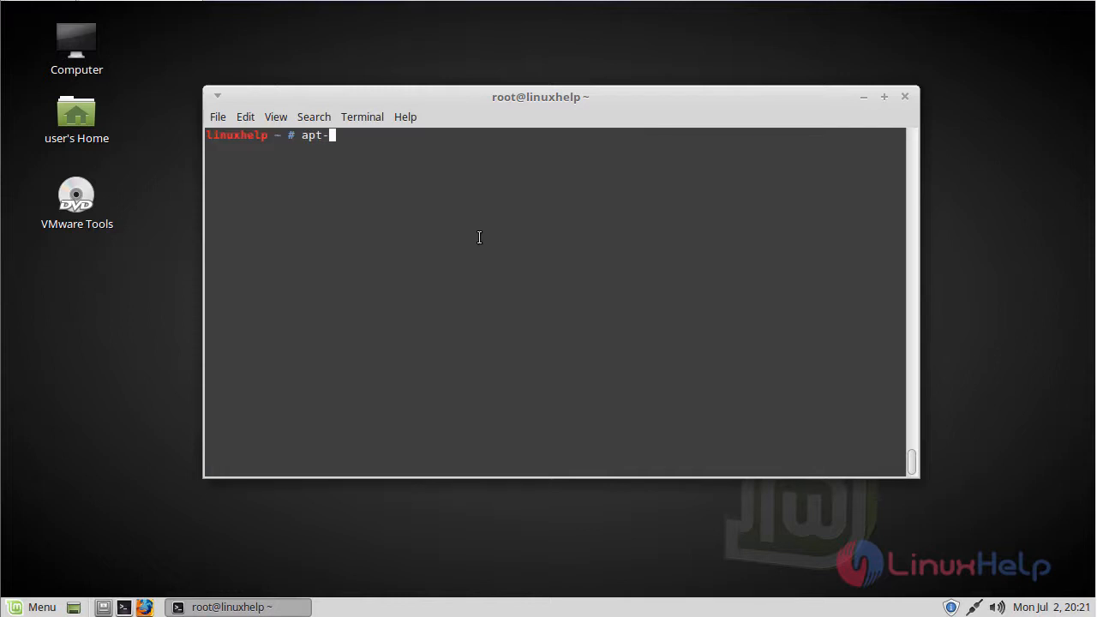
Run apt-get install openscad to install OpenSCAD 2015.03 and its libraries.
type("get ins")
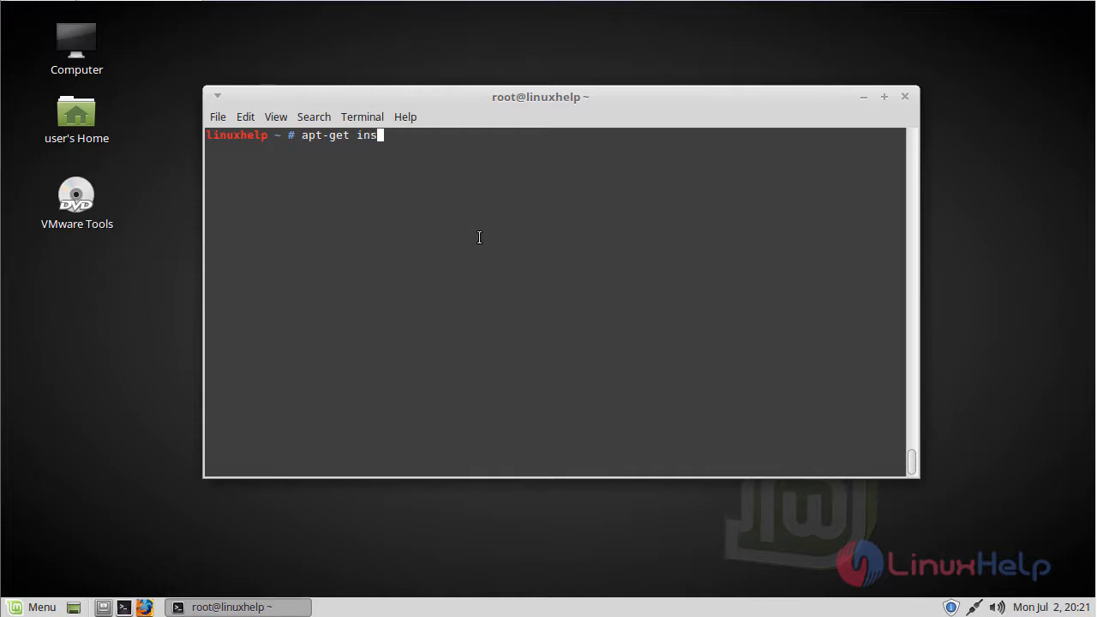
type("tall open")
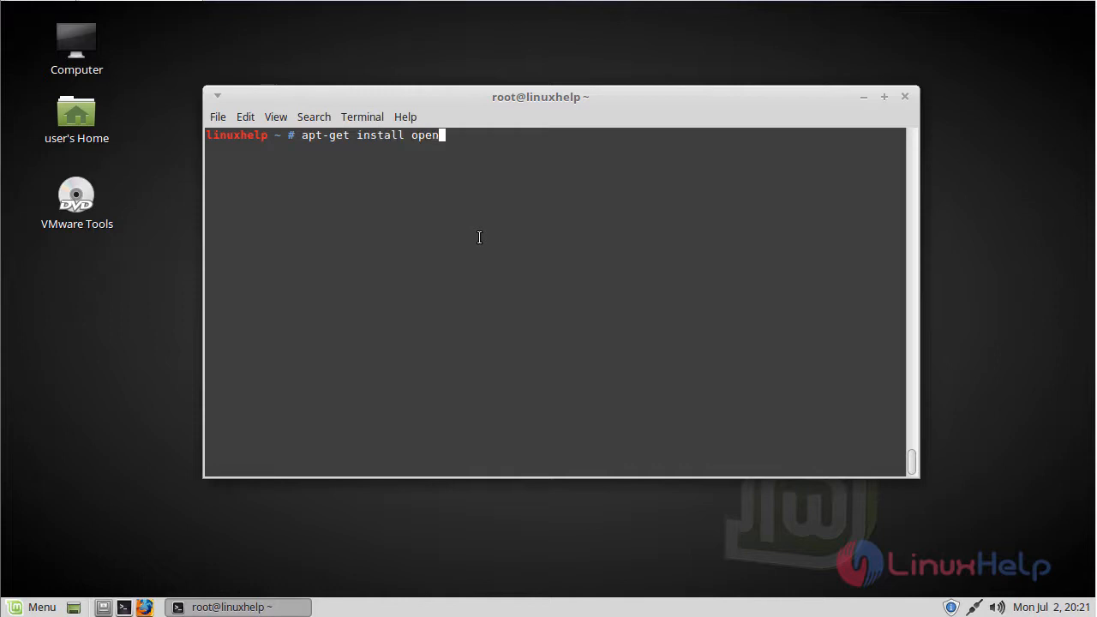
type("scad")
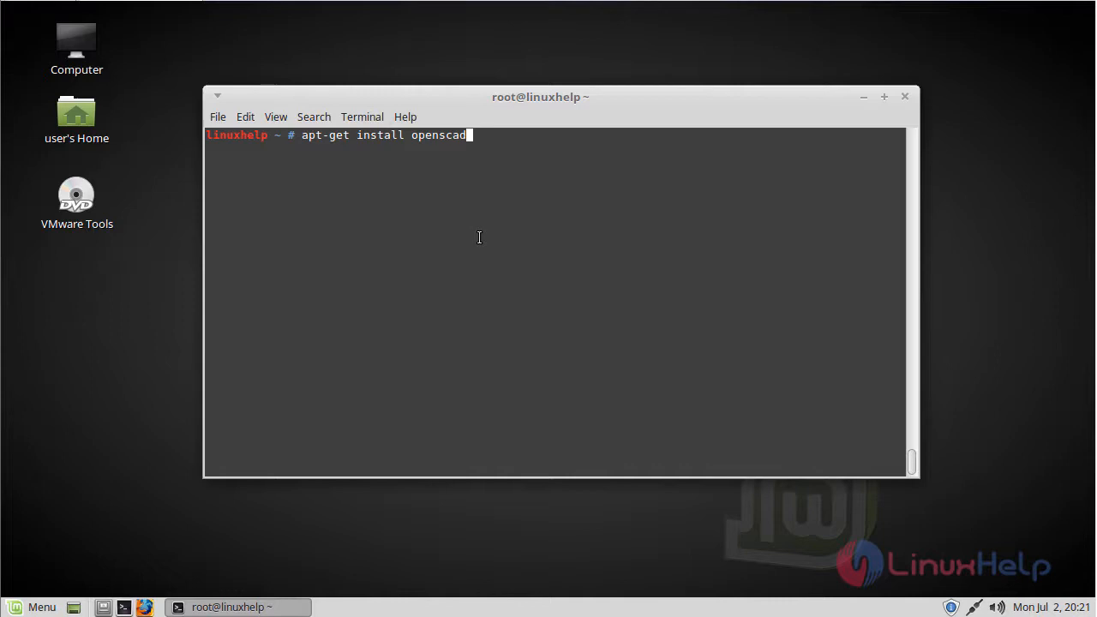
key("Return")
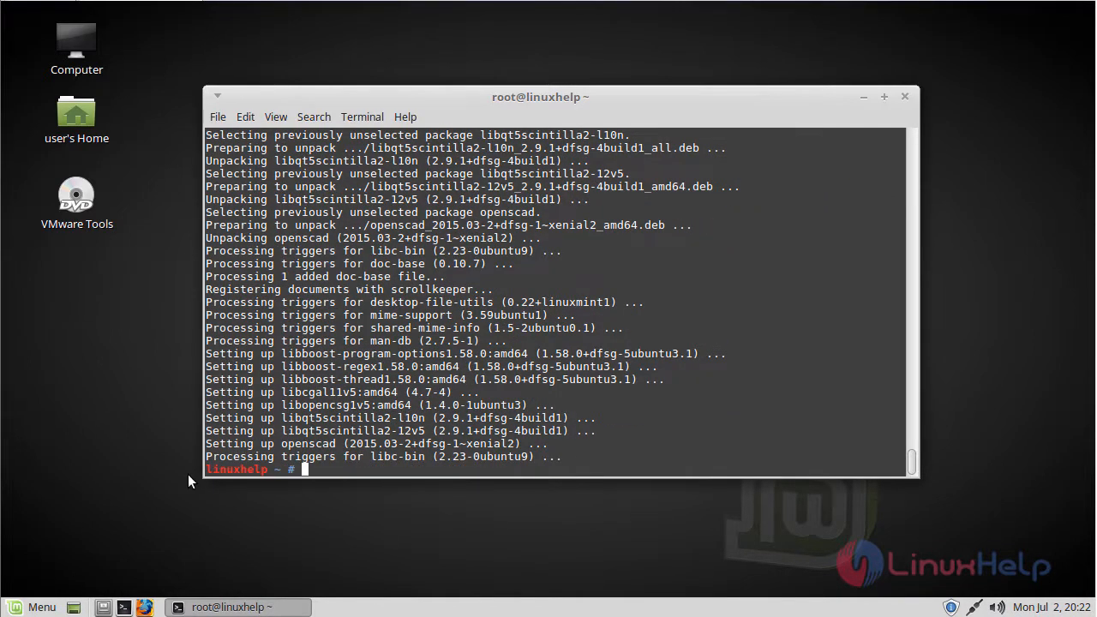
mouse_move(73, 611)
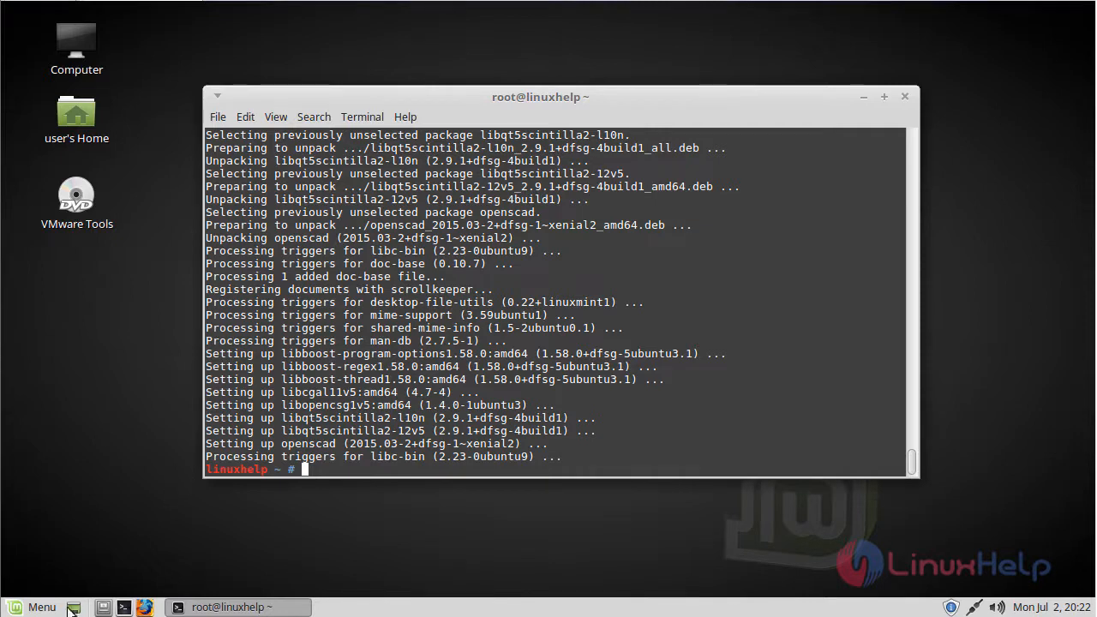
Search the Mint Menu for 'openscad', launch it, and start a new untitled design.
left_click(34, 607)
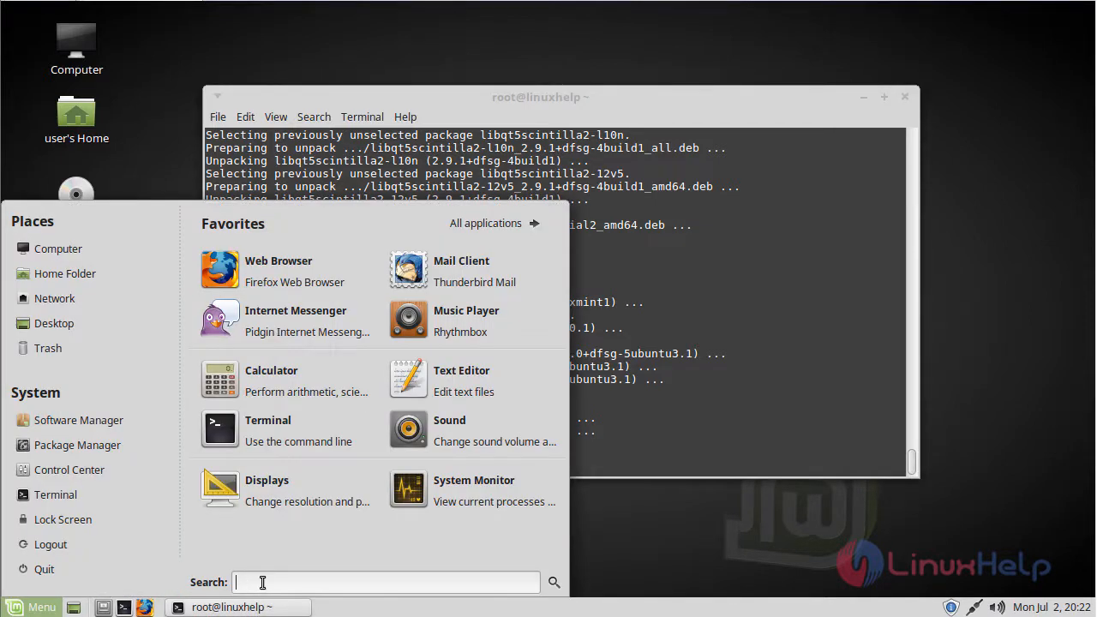
type("openscad")
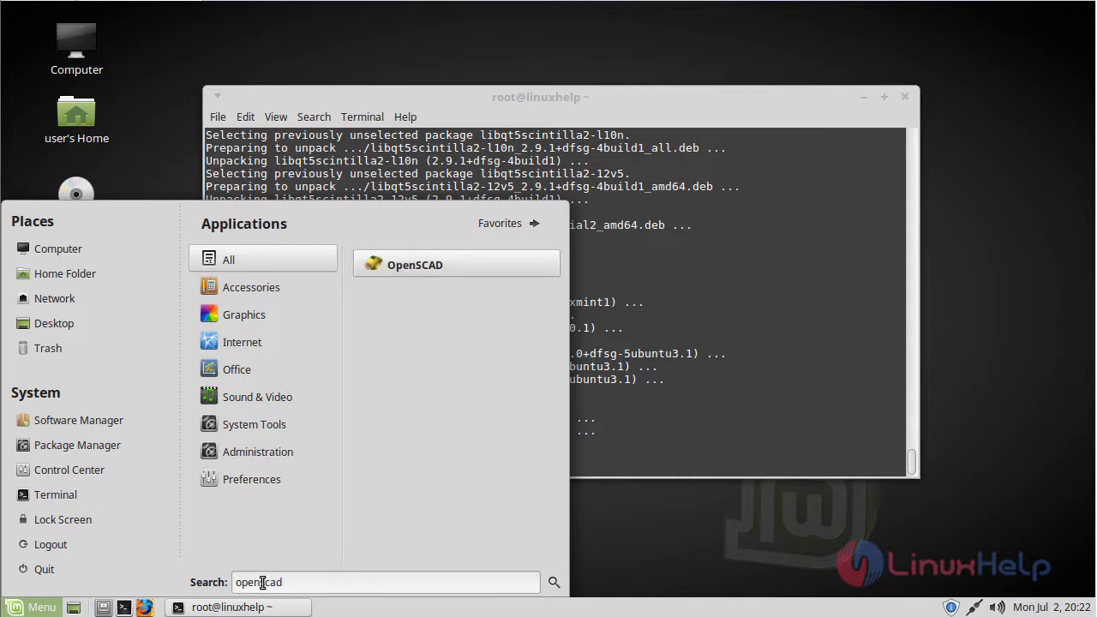
mouse_move(415, 264)
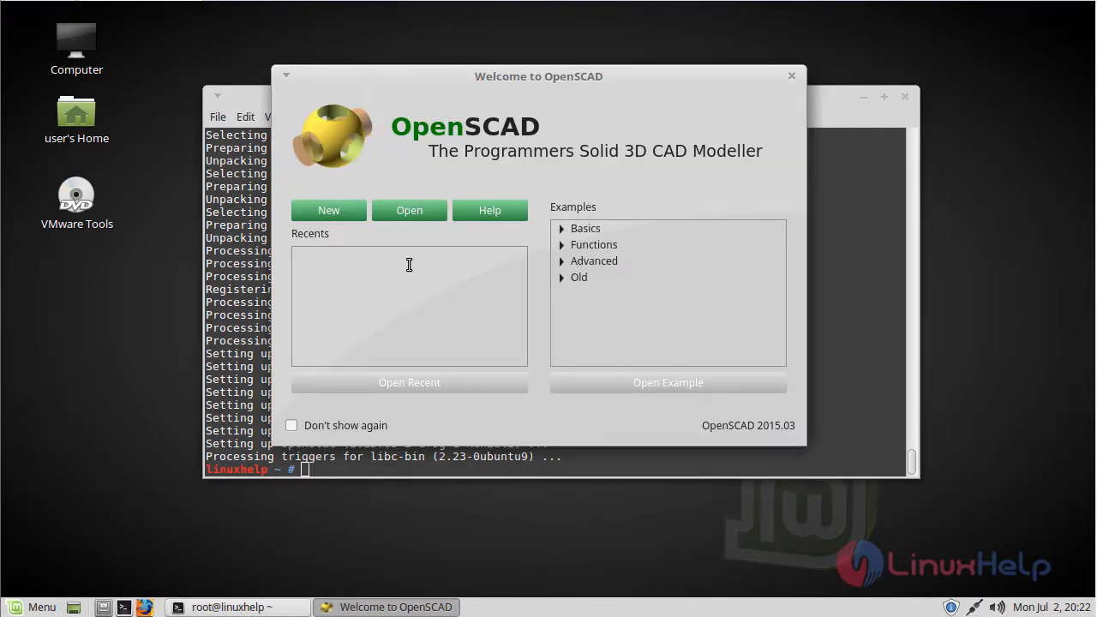
left_click(329, 210)
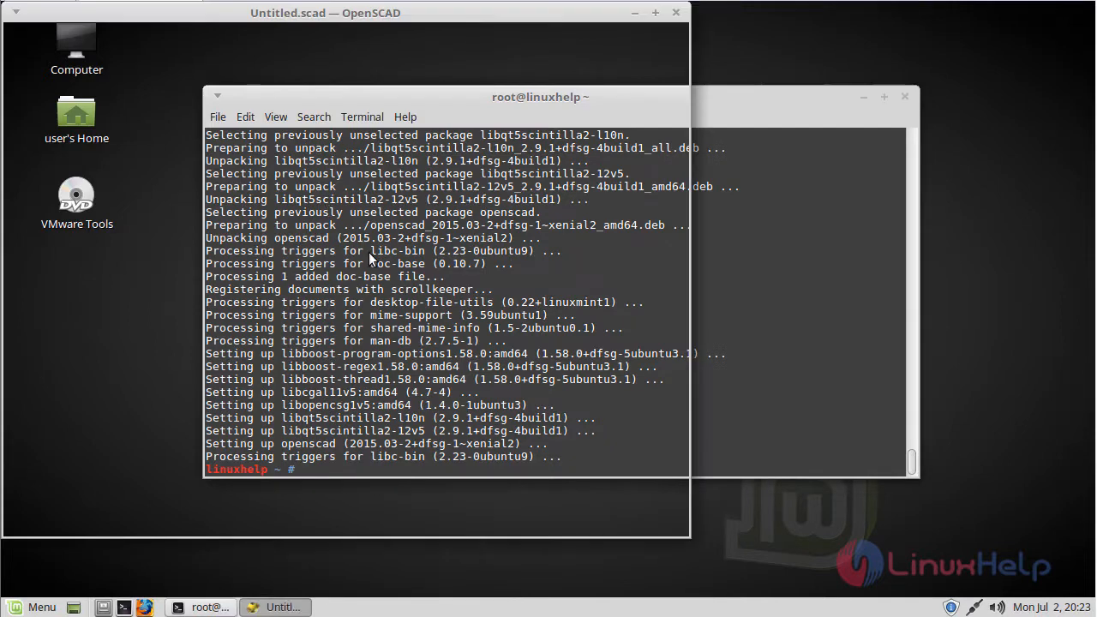